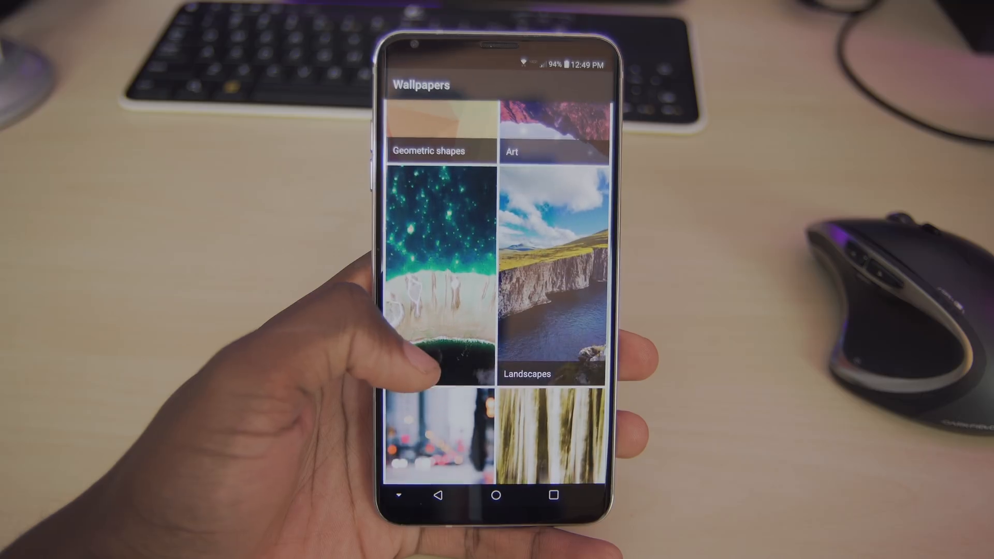
# Reach and enter the Live wallpapers category in the Wallpapers list.
pyautogui.scroll(-3)
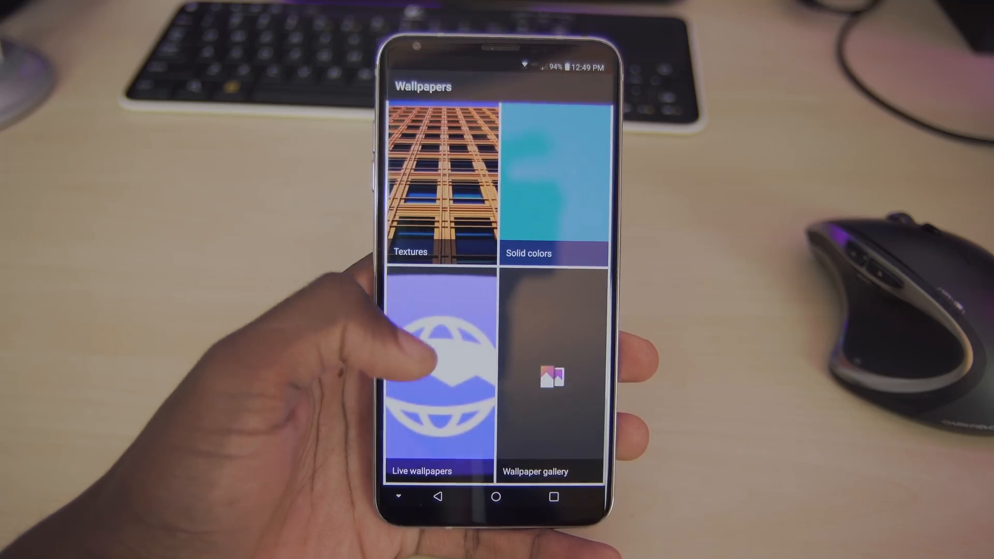
pyautogui.click(437, 368)
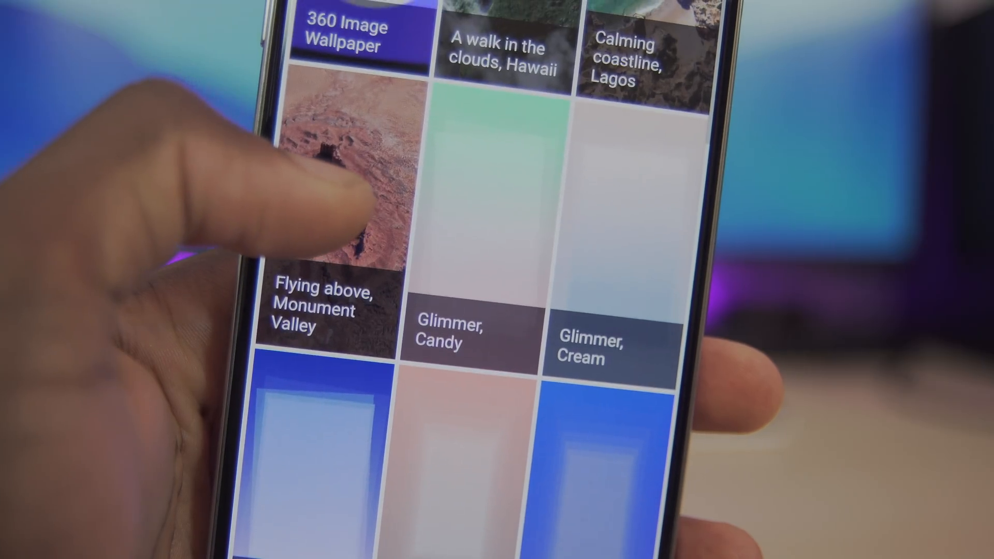
# Preview the 360 Image Monument Valley and Hawaii clouds wallpapers, backing out of each.
pyautogui.scroll(3)
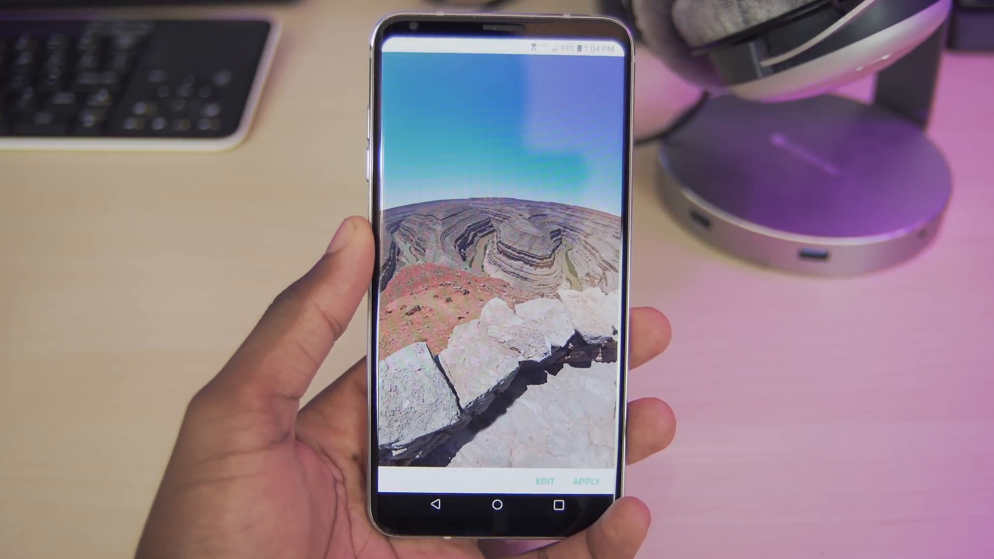
pyautogui.click(586, 480)
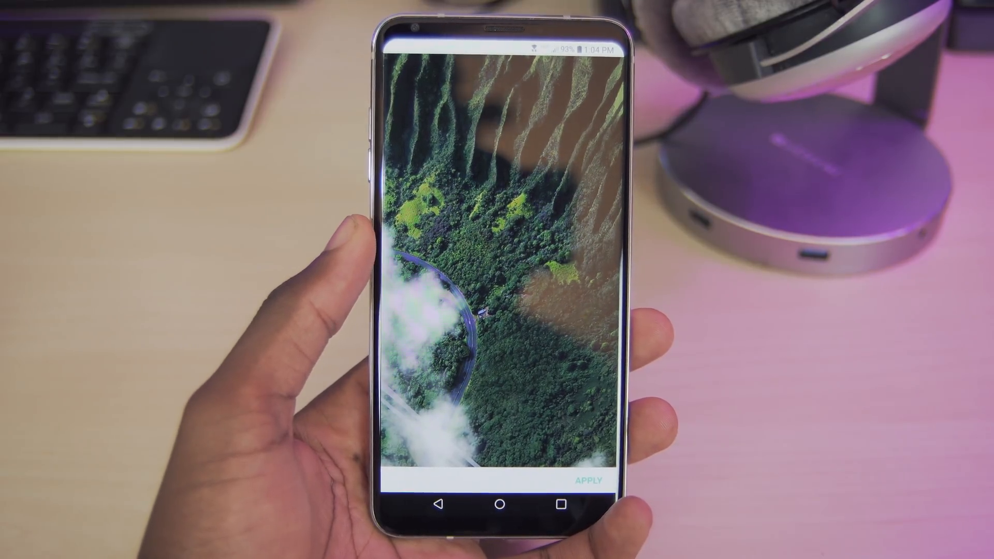
pyautogui.click(584, 480)
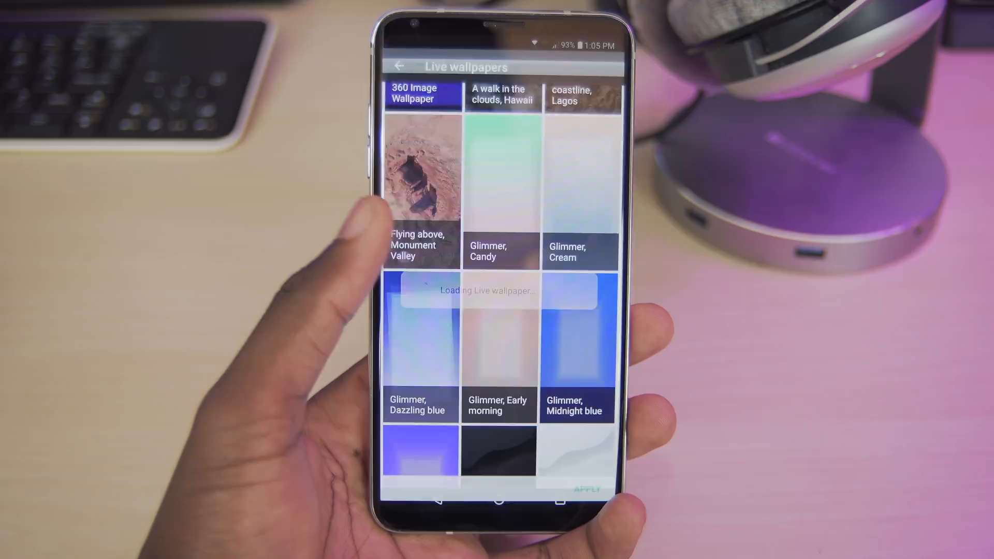
# View the soft purple Glimmer live wallpaper full screen, then back out of it.
pyautogui.click(422, 168)
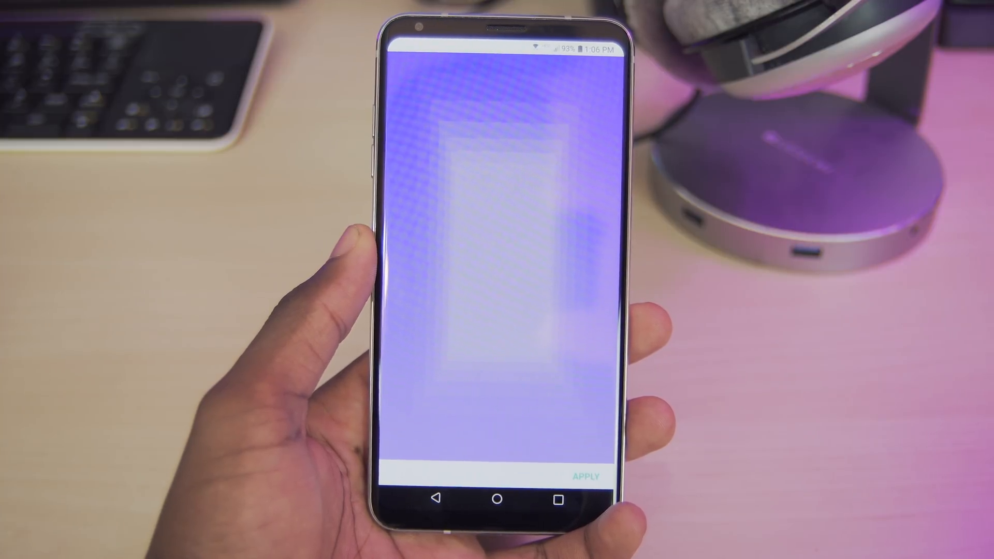
pyautogui.click(586, 475)
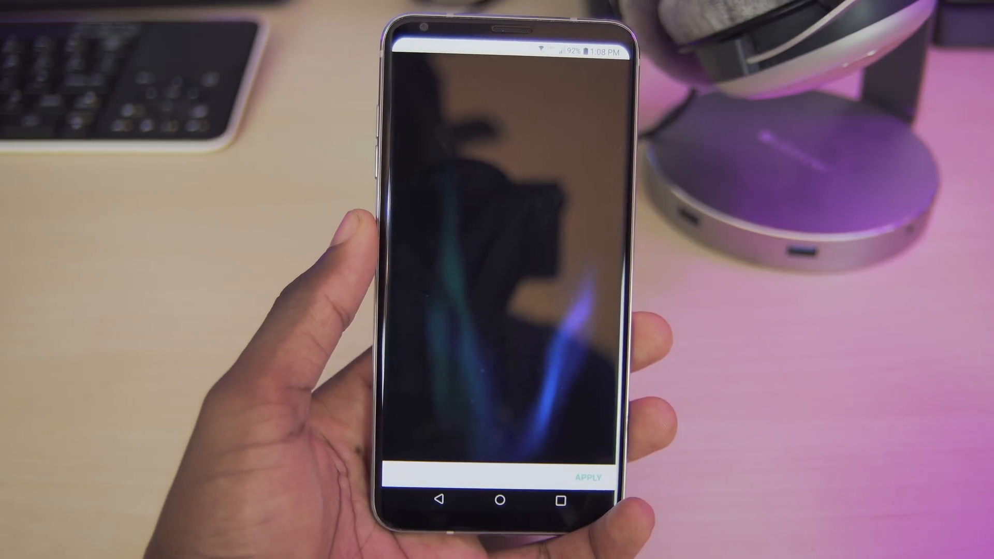
# Leave the dark blue-streaked live wallpaper preview back to the list.
pyautogui.click(592, 476)
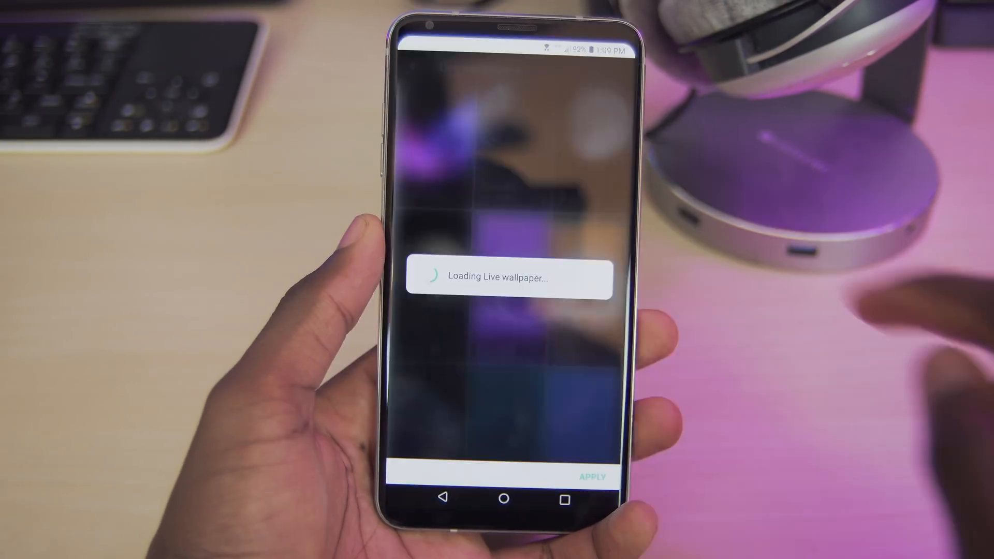